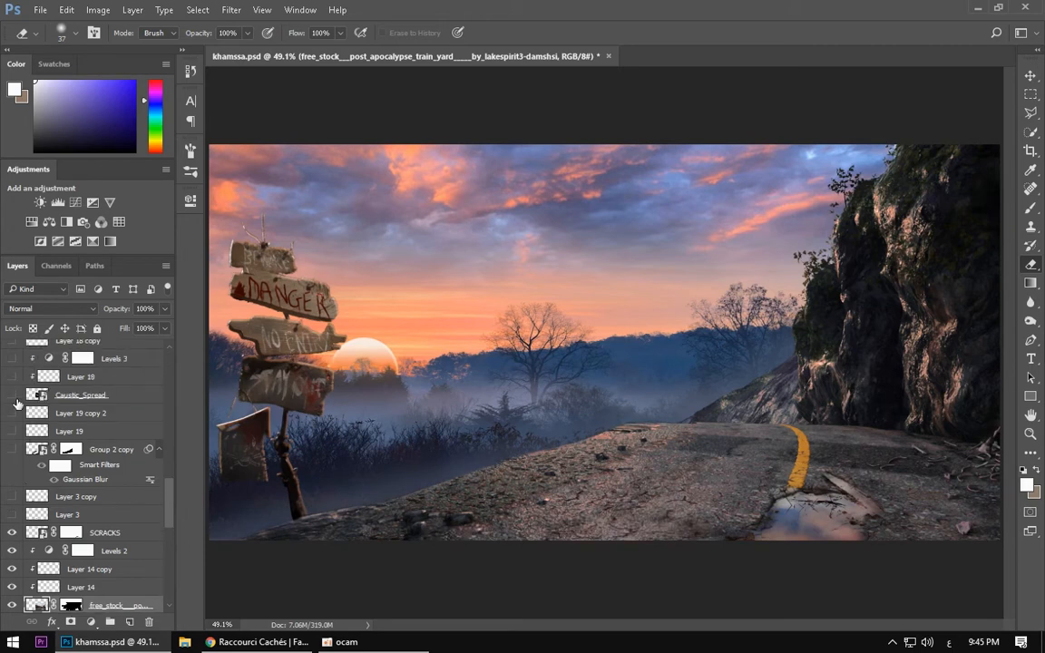
- Show the motorcycle layer so the parked bike appears on the road beside the signpost
click(11, 374)
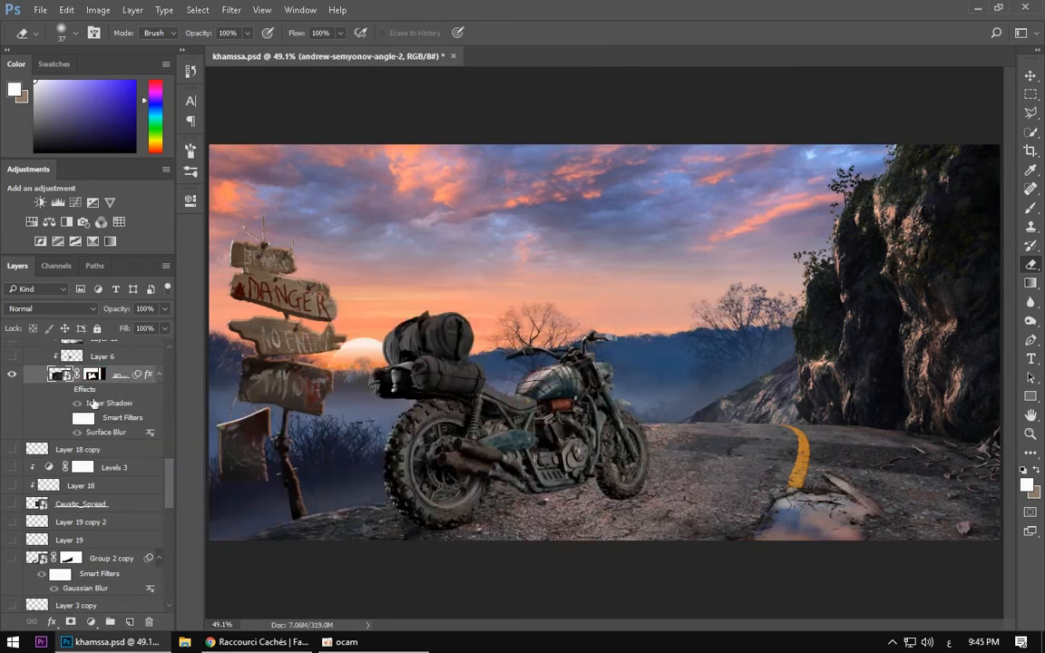